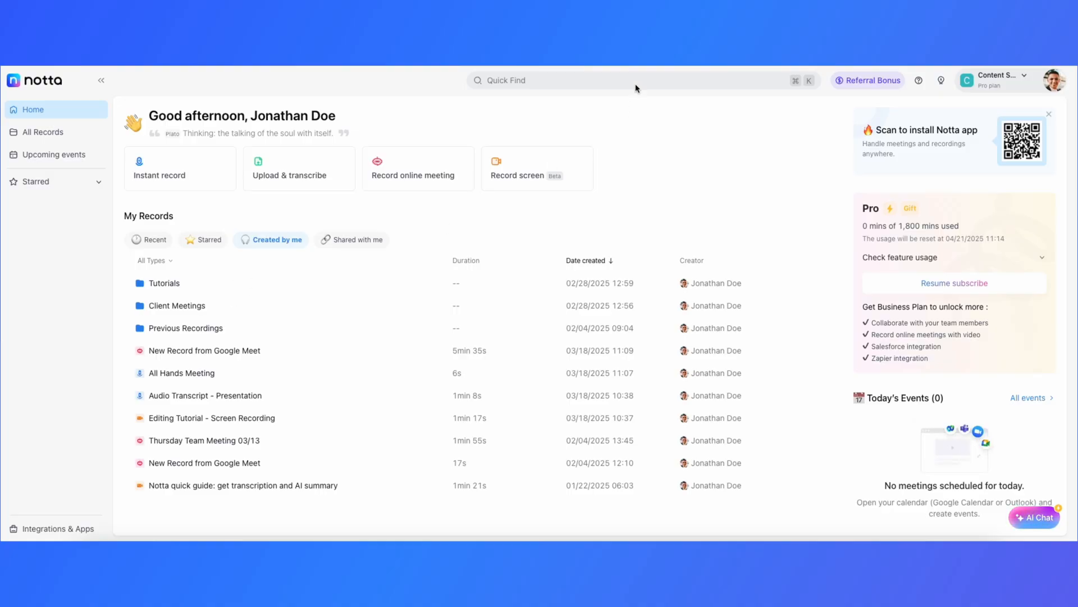
Paste the Google Meet joining info into the online-meeting recorder and send the bot to transcribe
click(416, 169)
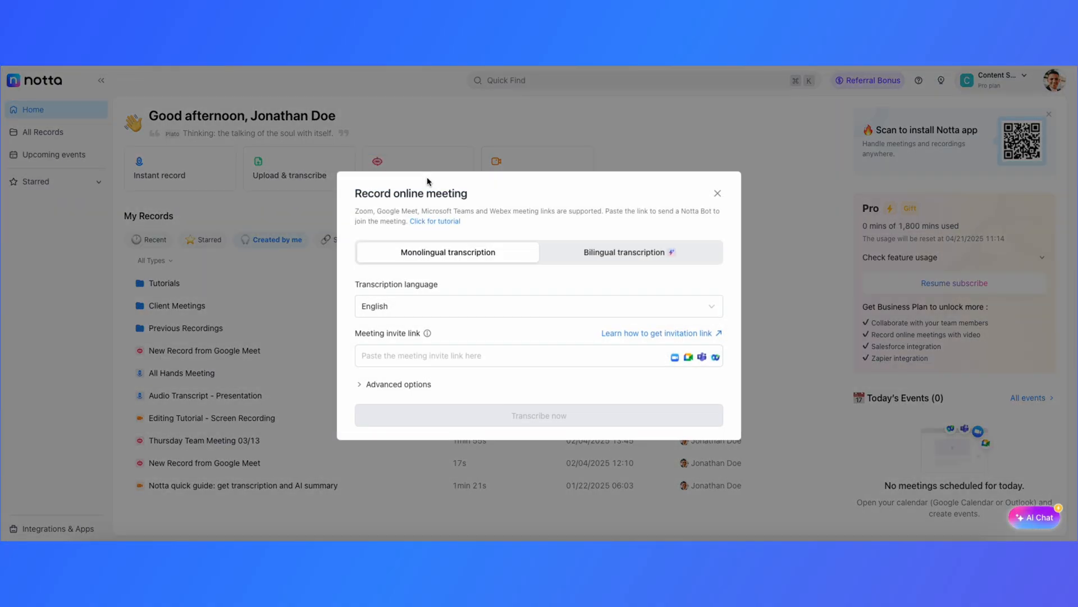
text(Google Meet joining info)
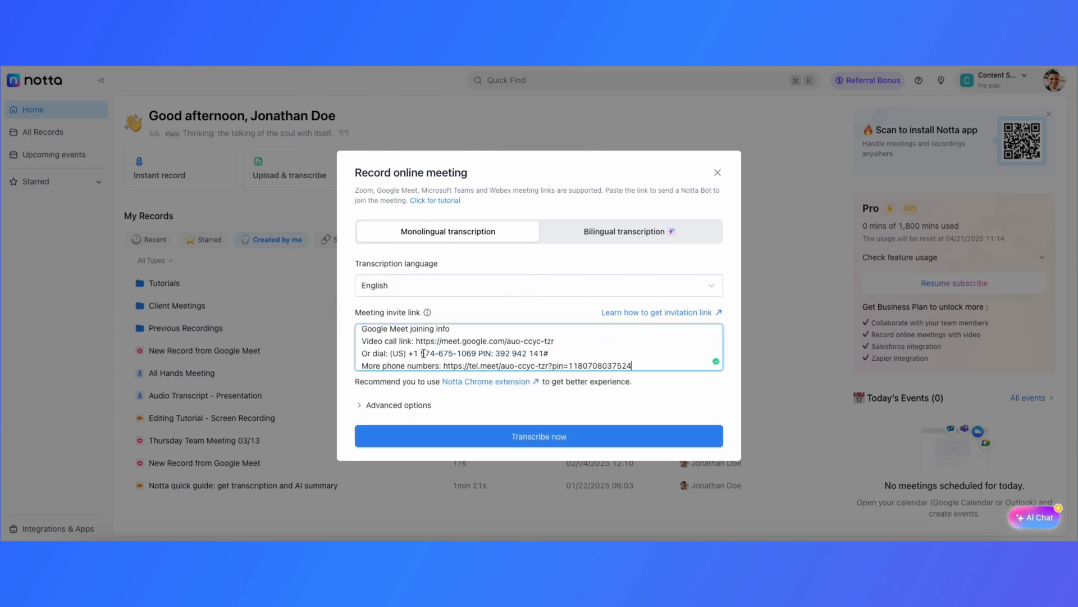
click(539, 436)
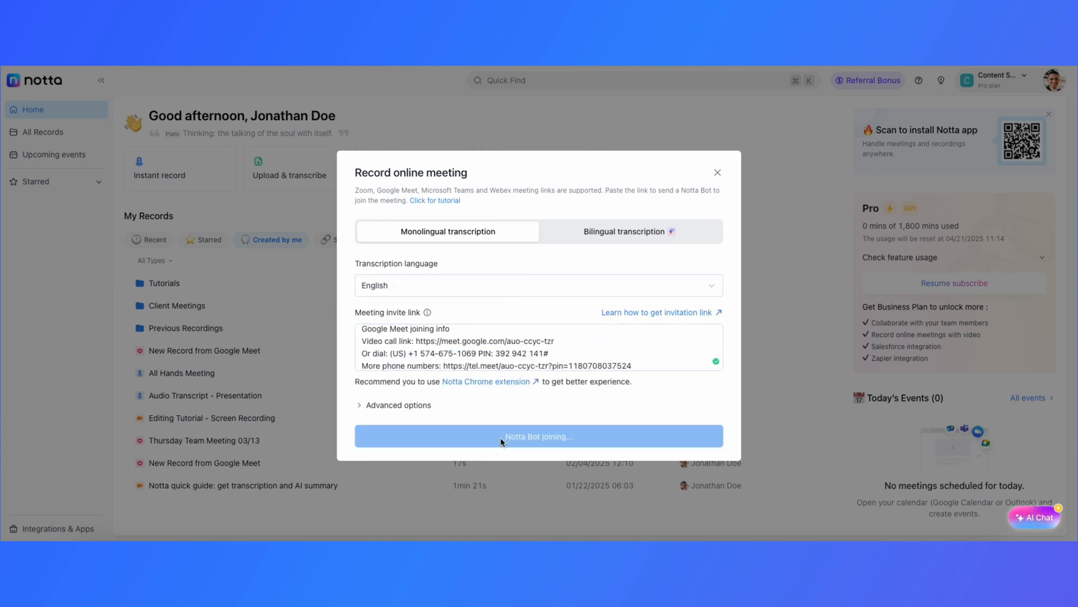
click(539, 436)
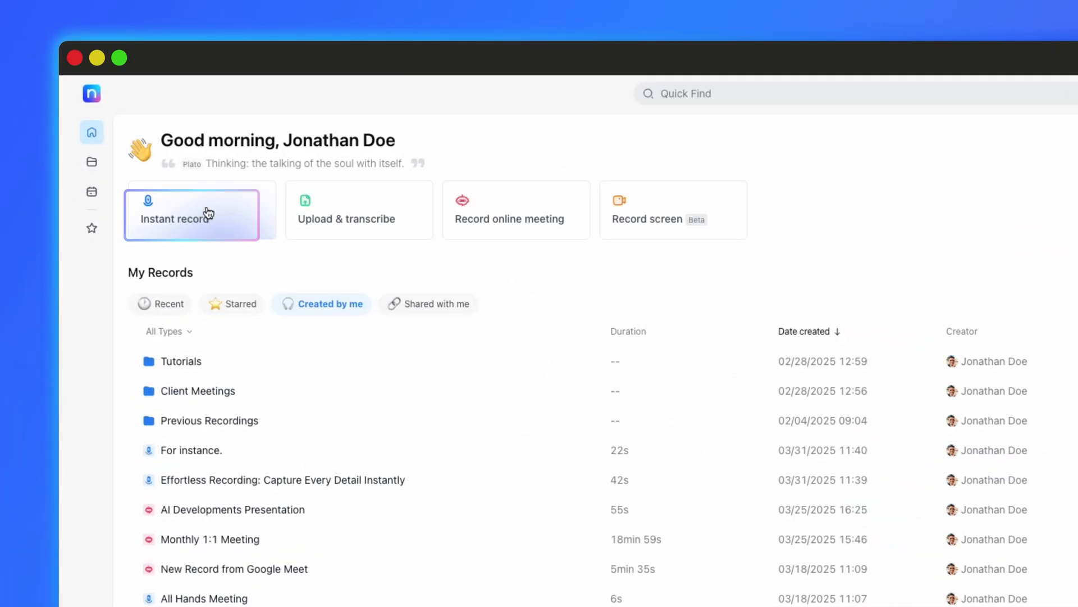
Start an instant recording with English monolingual transcription
click(192, 214)
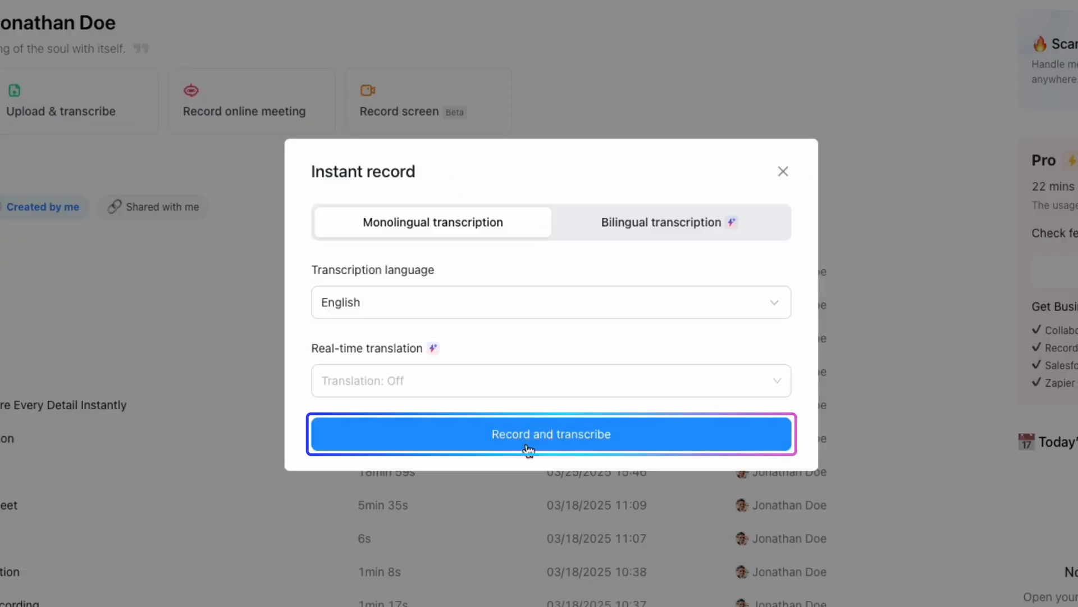
click(551, 434)
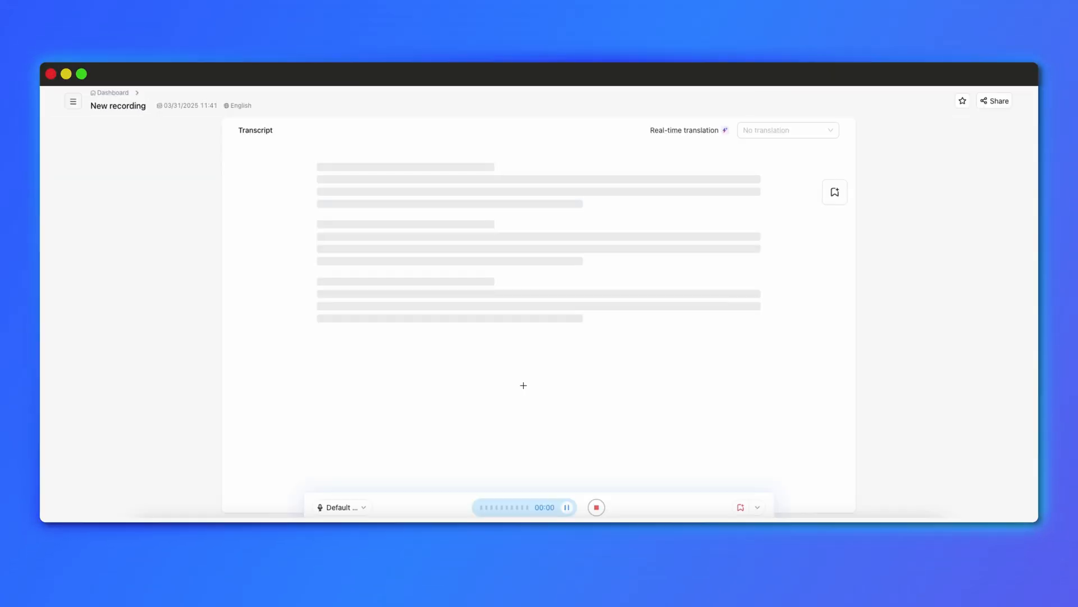